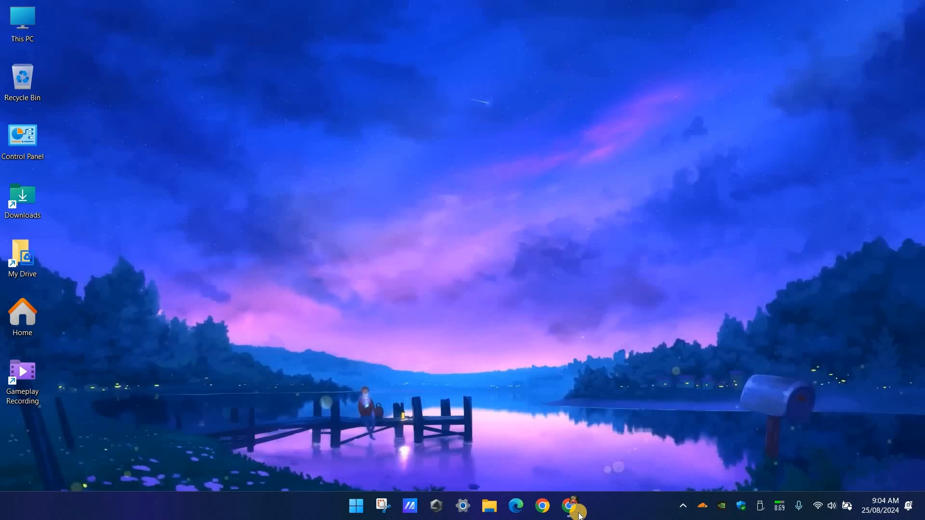
mouse_move(568, 506)
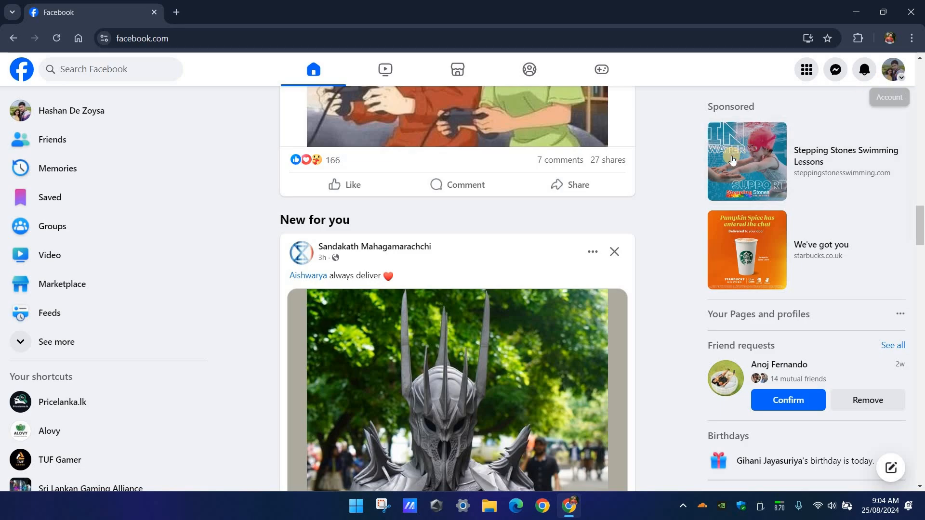
Step: Switch from the personal profile to the Alovy Page via the profile picture menu
click(892, 69)
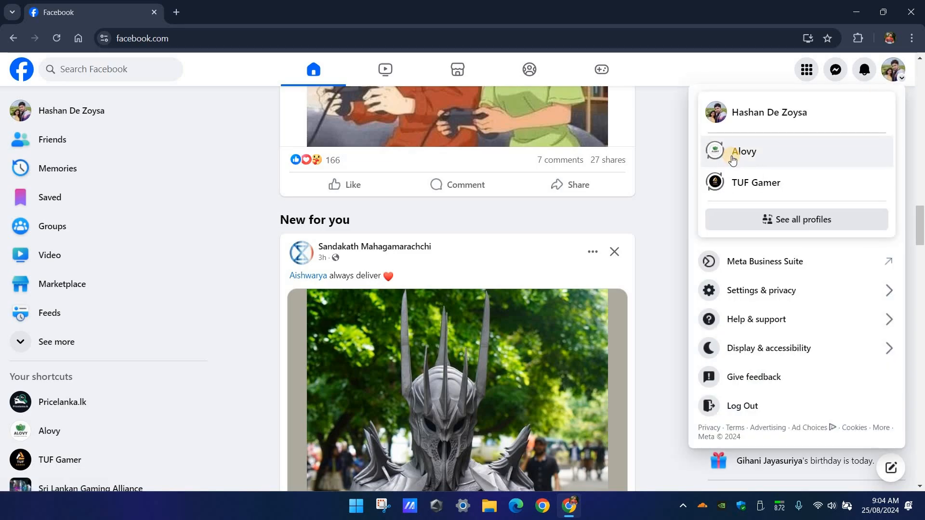
click(744, 151)
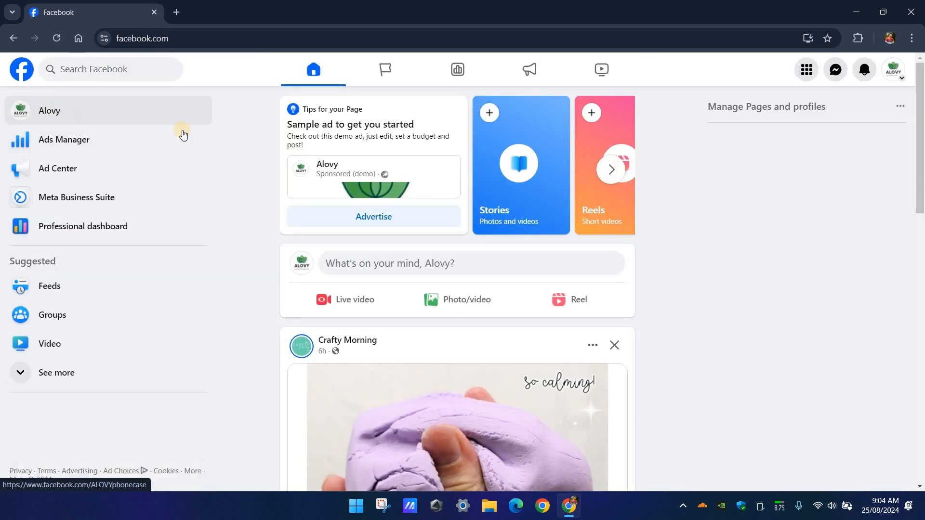
Step: Open the Alovy Page from the sidebar and show its ... options menu
click(49, 111)
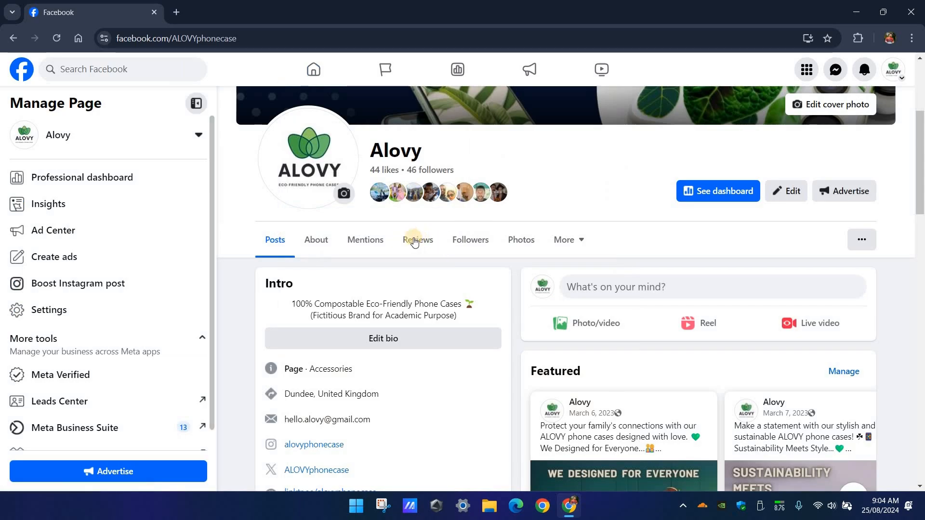
mouse_move(416, 240)
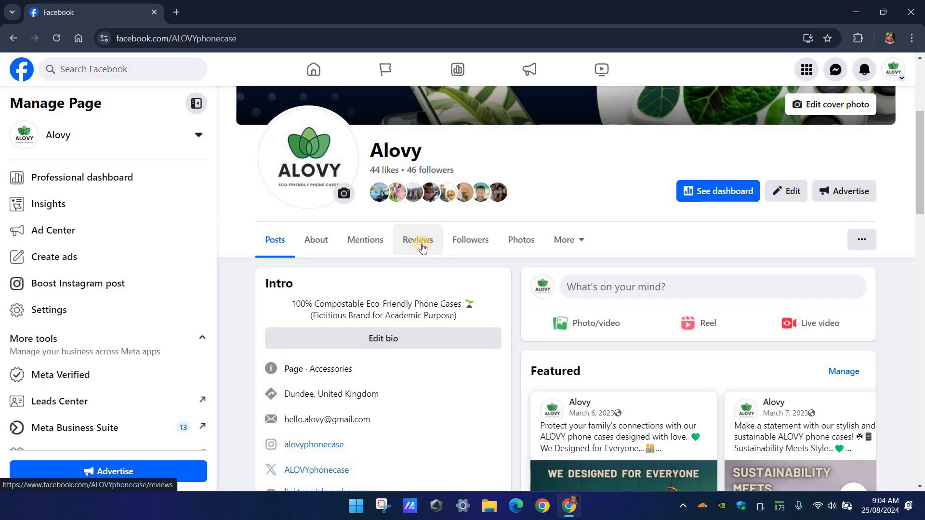
mouse_move(861, 240)
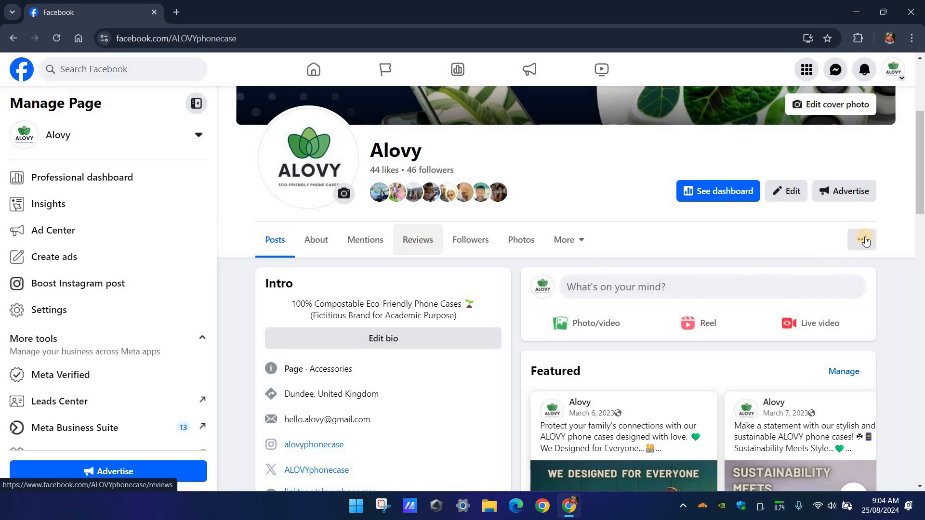
click(861, 240)
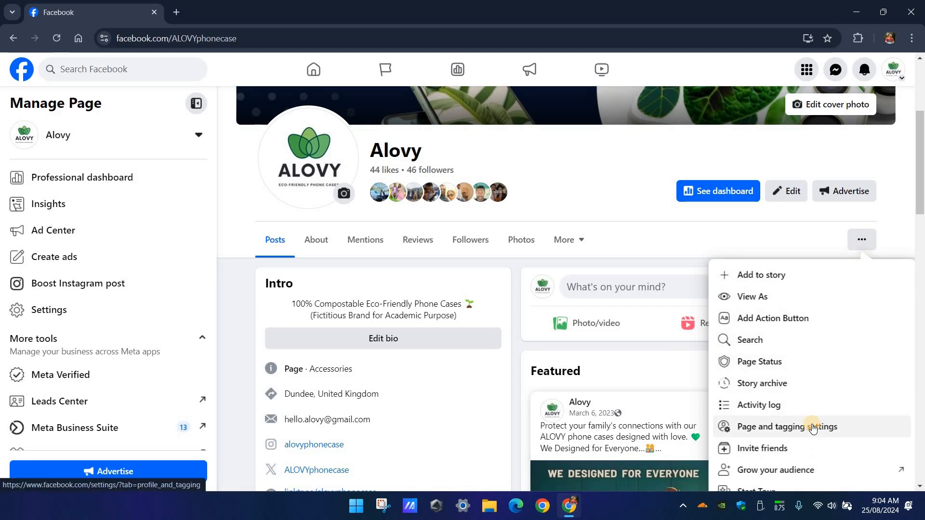
Step: In Page and tagging settings, turn off 'Allow others to view and leave reviews', then return
click(787, 426)
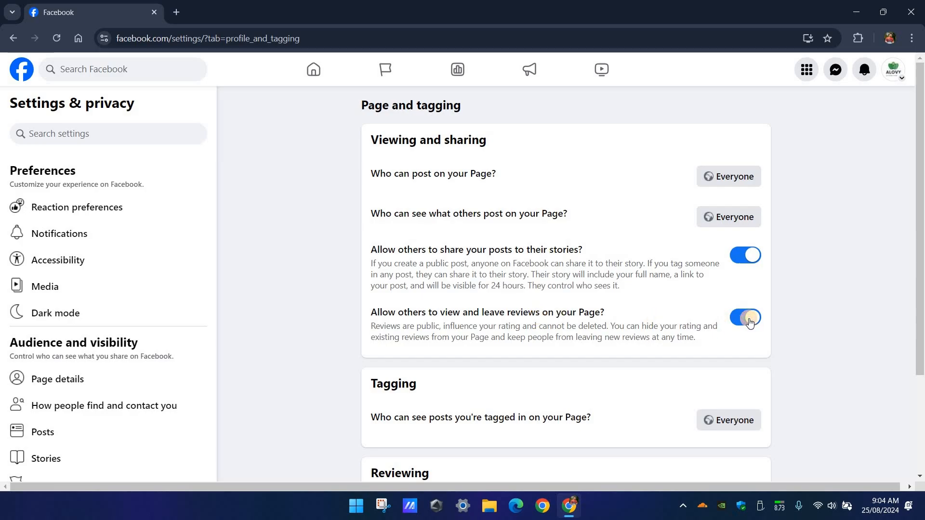
click(745, 317)
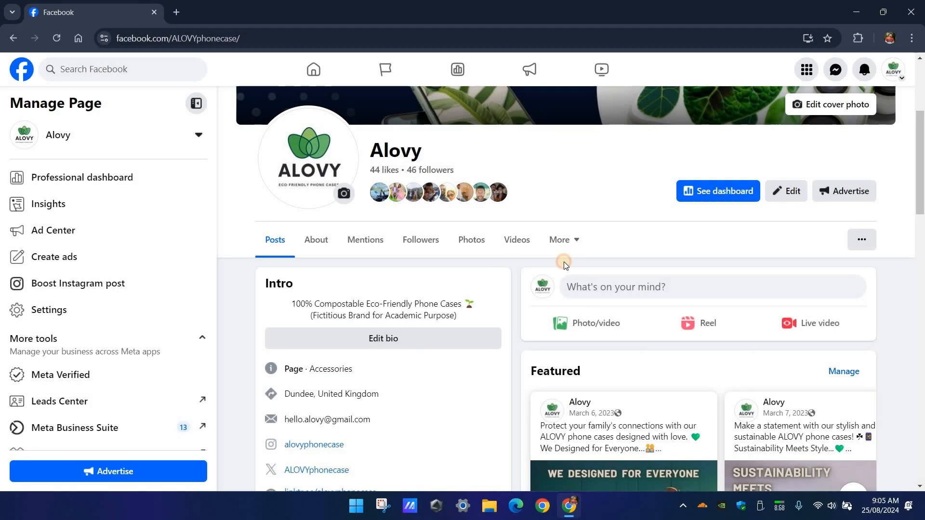
click(558, 240)
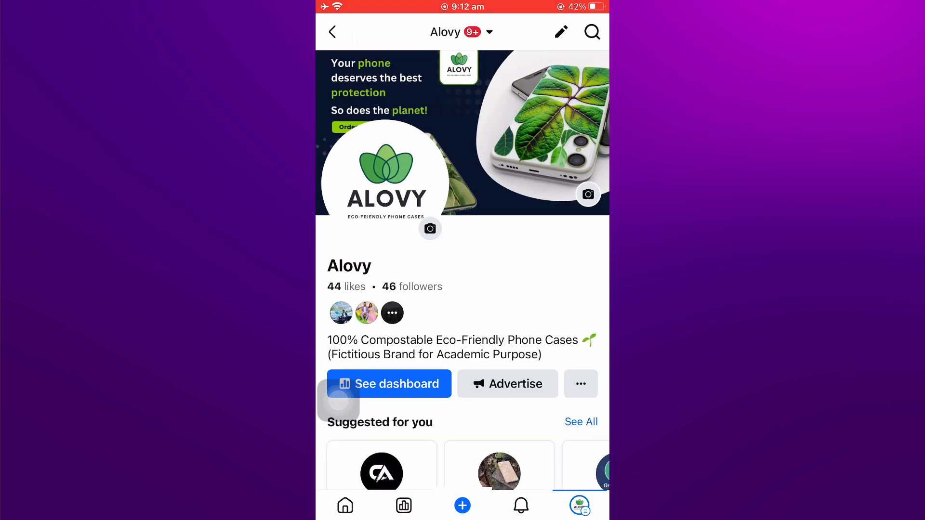
Step: In the mobile app's About section, switch off 'Allow reviews on your Page'
scroll(down, 3)
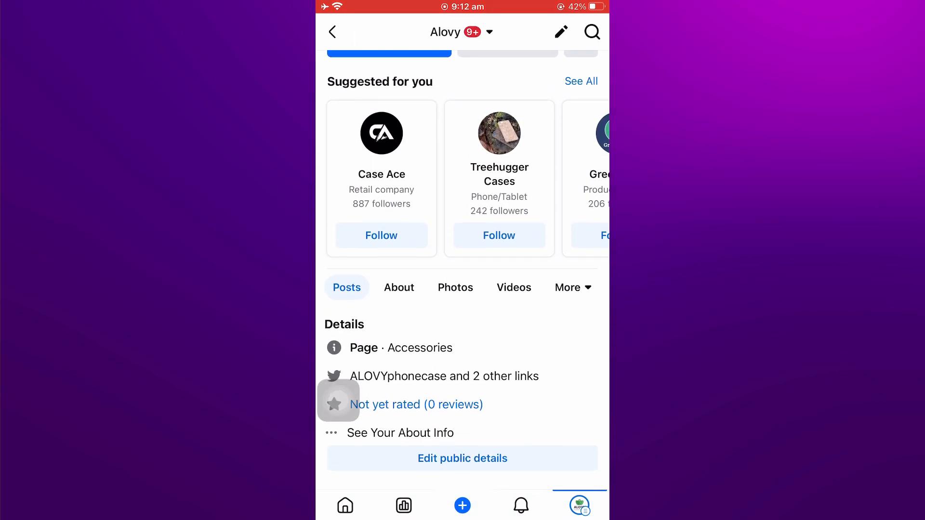
click(399, 287)
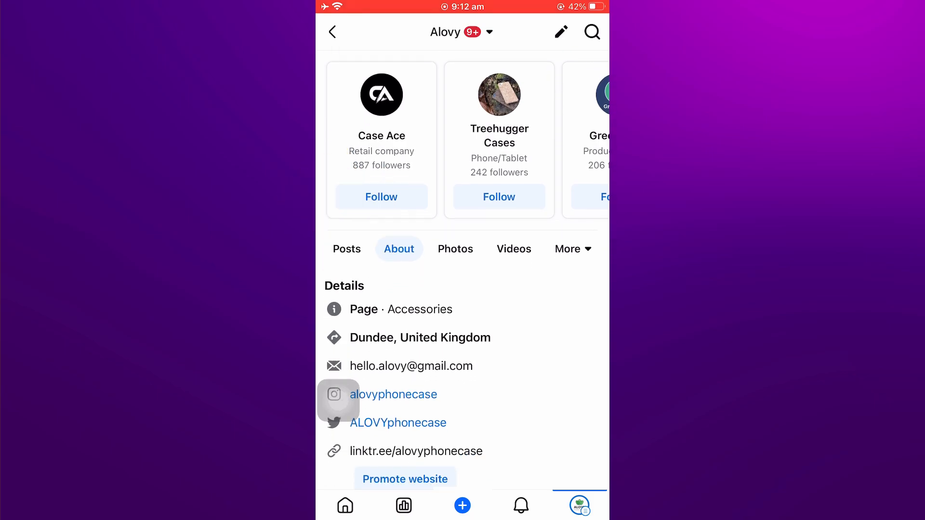
scroll(down, 3)
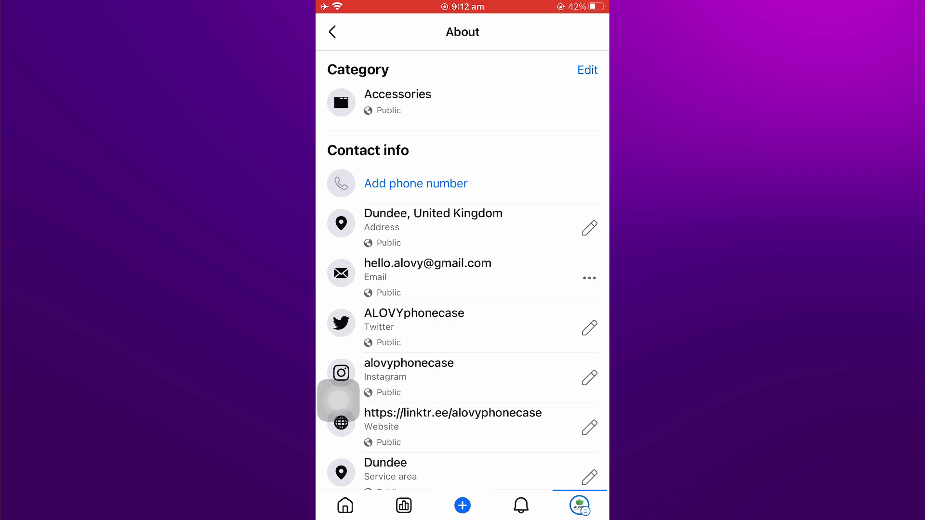
scroll(down, 3)
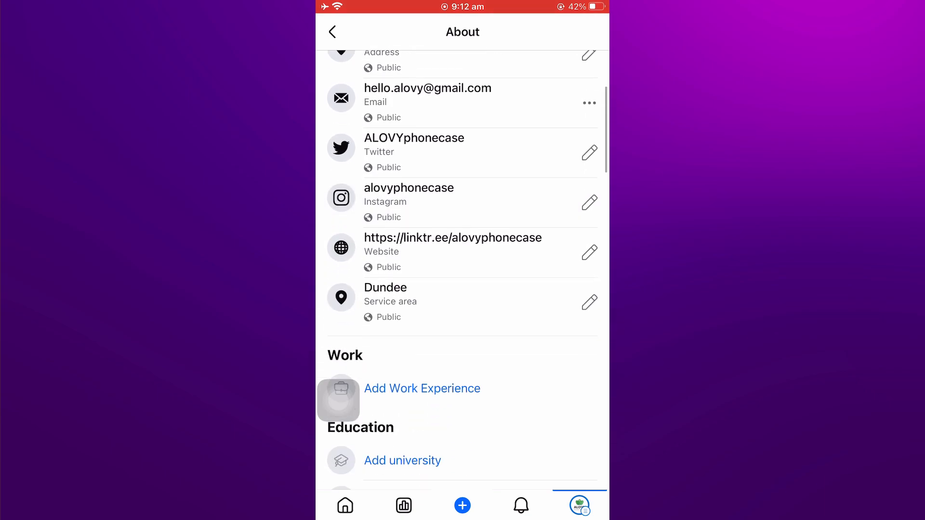
scroll(down, 3)
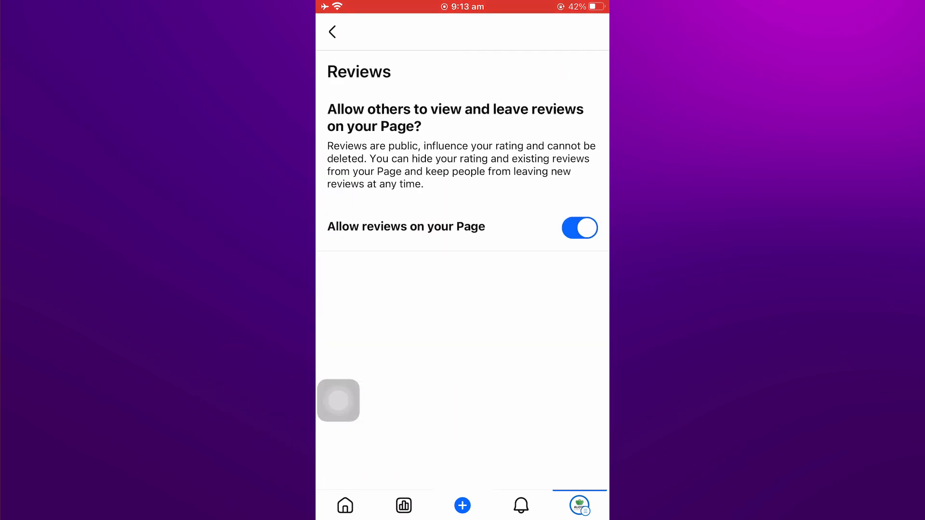
click(579, 228)
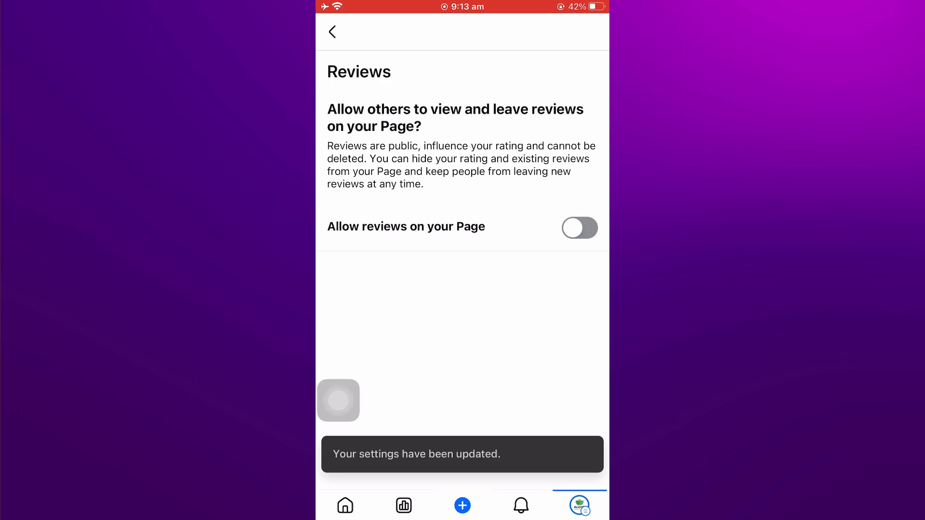